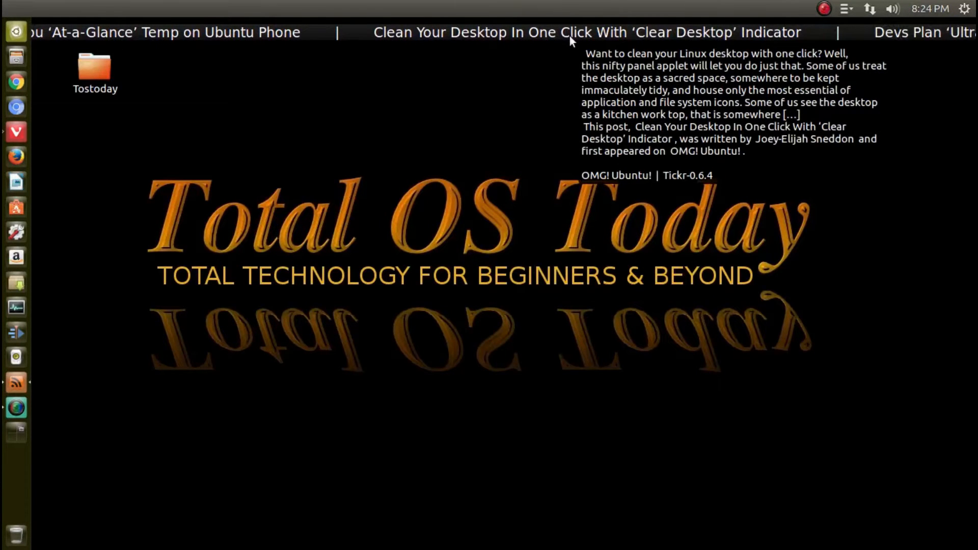
- Open the 'Clean Your Desktop In One Click' ticker headline and read the Clear Desktop article
click(585, 32)
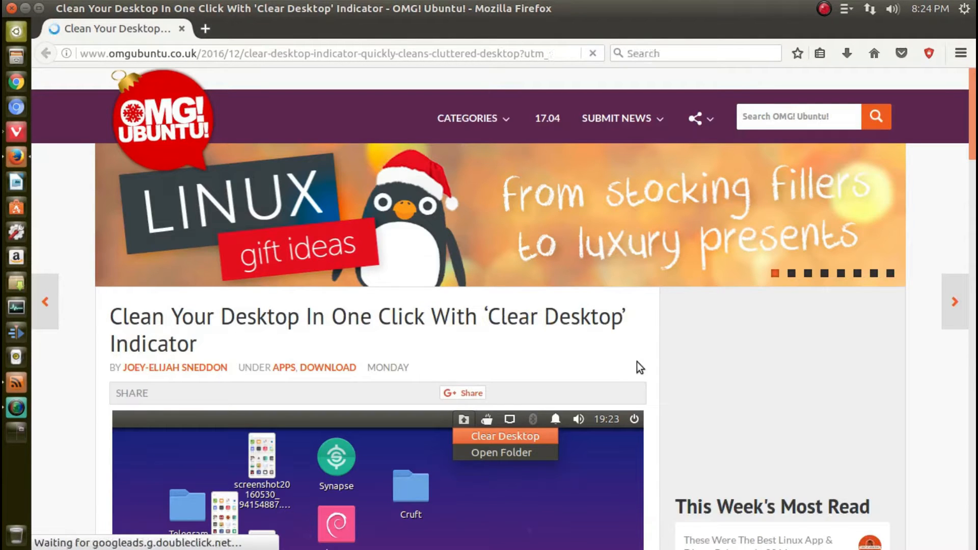
click(694, 117)
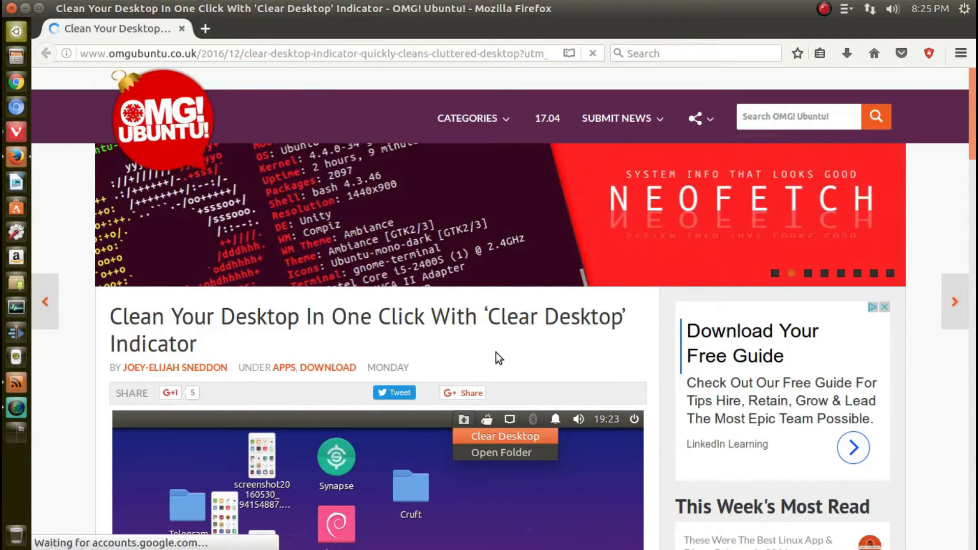
scroll(down, 3)
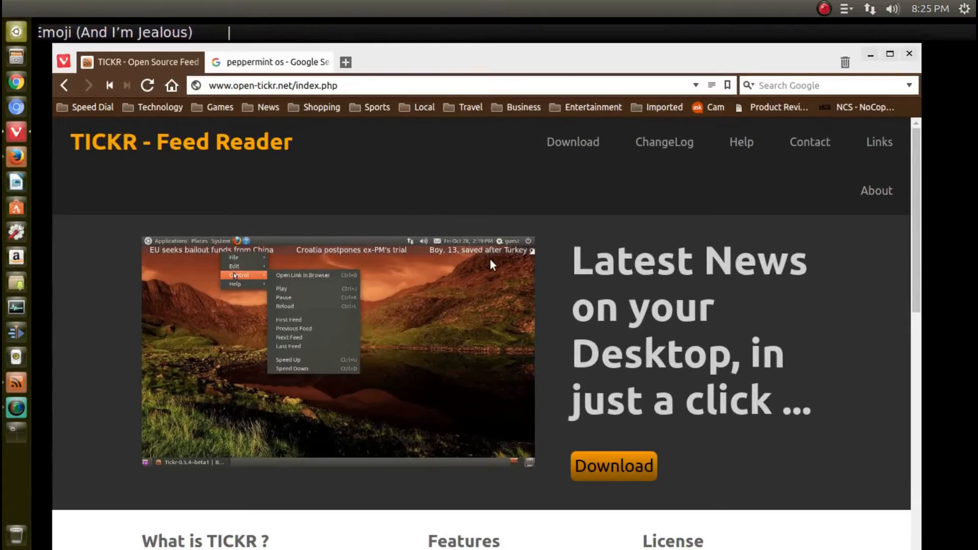
- Scroll through the open-tickr.net homepage covering Tickr's features and GPL license
scroll(down, 3)
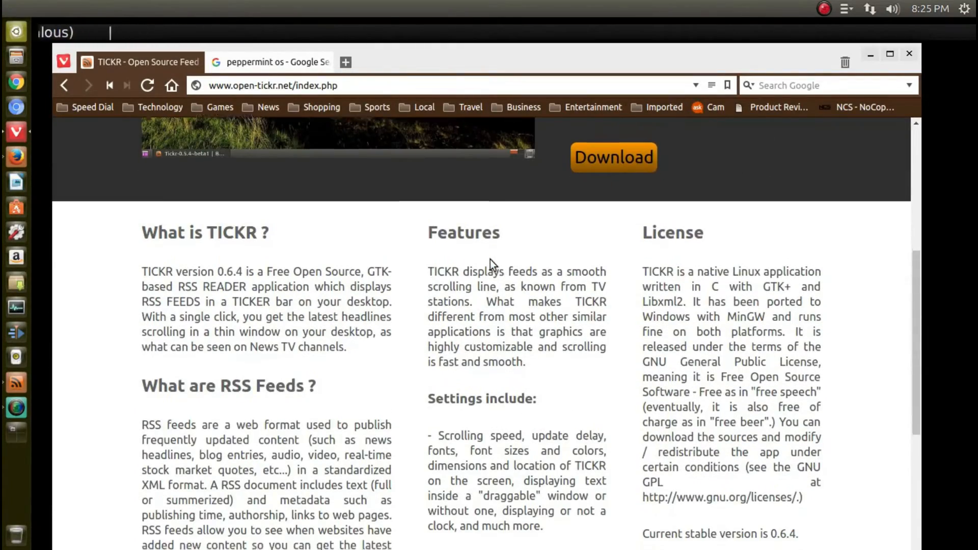
scroll(down, 3)
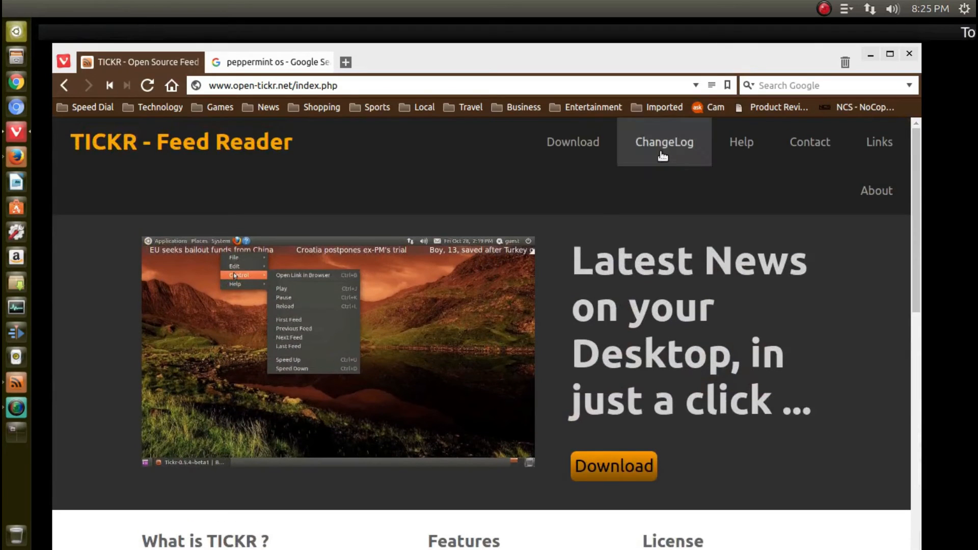
- Go to Download and review the Debian/Ubuntu, Software Center and Windows Tickr-0.6.4 packages
click(572, 142)
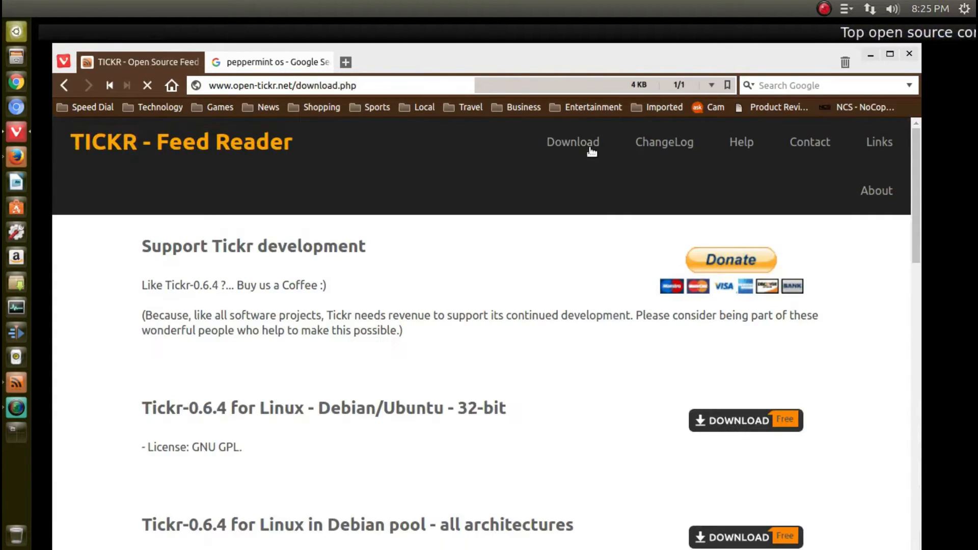
scroll(down, 3)
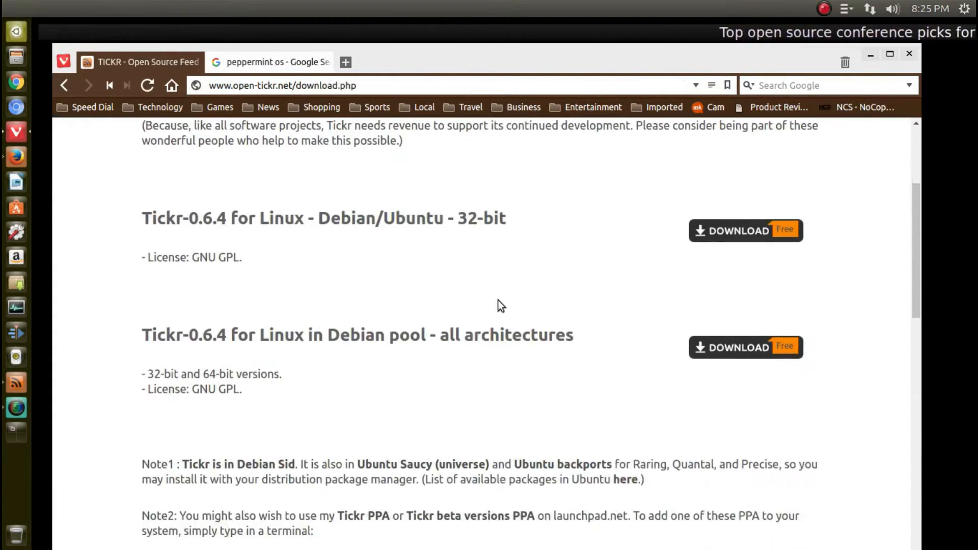
scroll(down, 3)
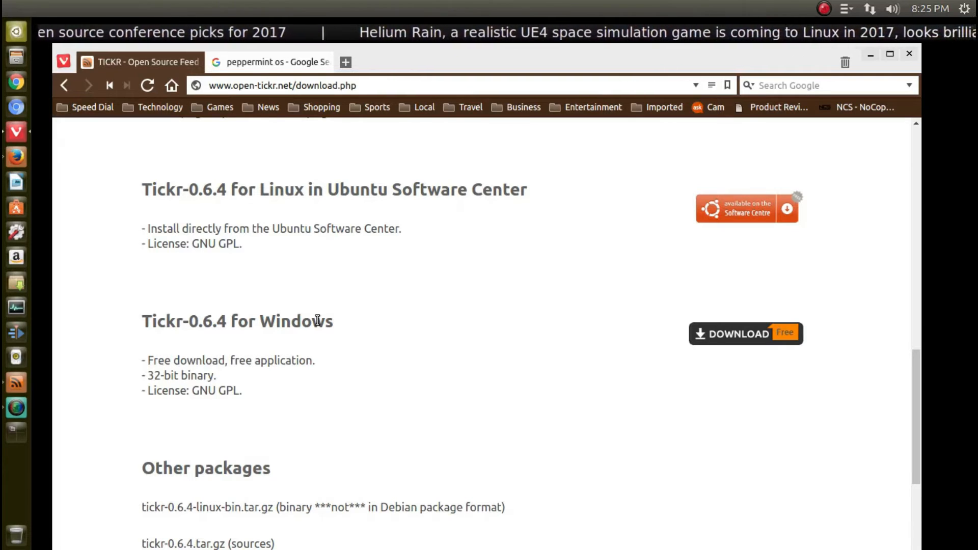
scroll(down, 3)
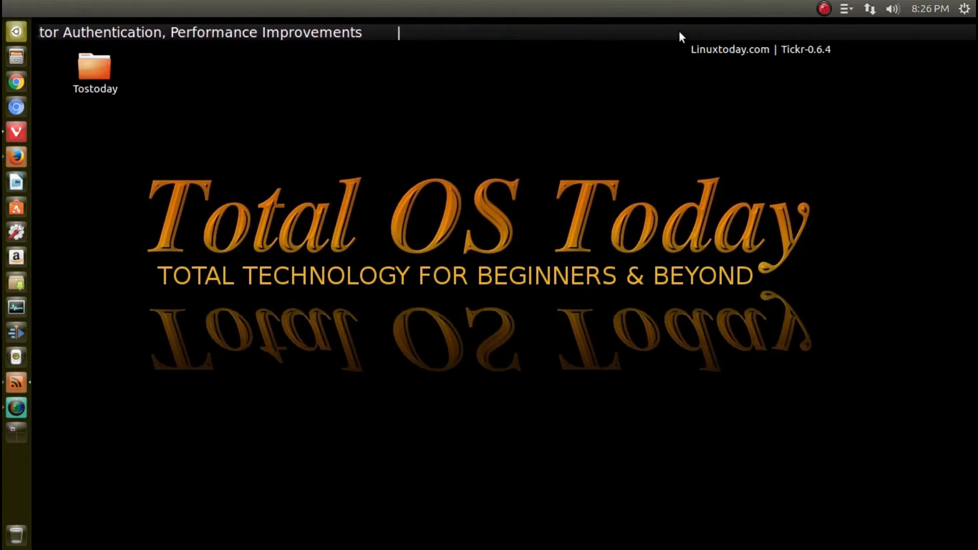
- Read Tickr's Quick Help from the ticker menu, then launch Help > Online Help in Firefox
click(703, 42)
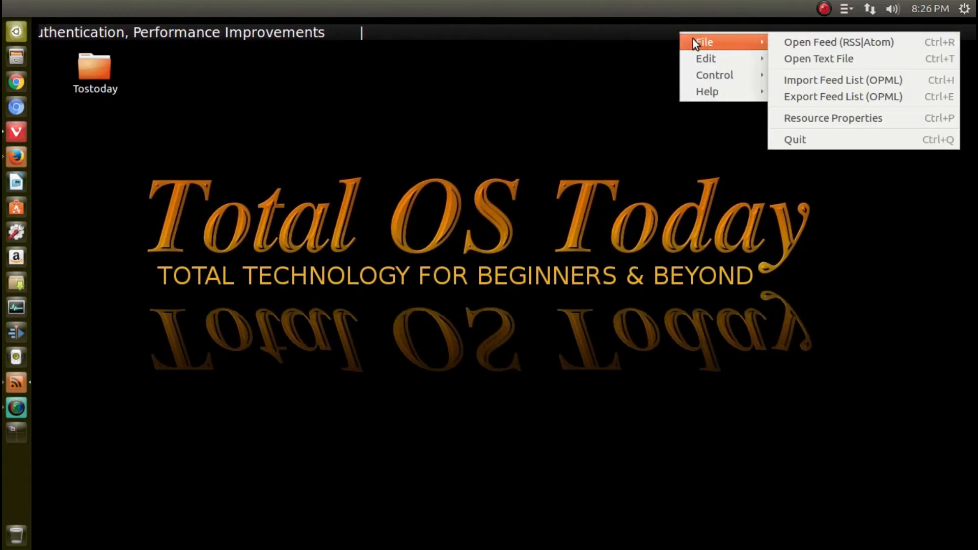
mouse_move(706, 58)
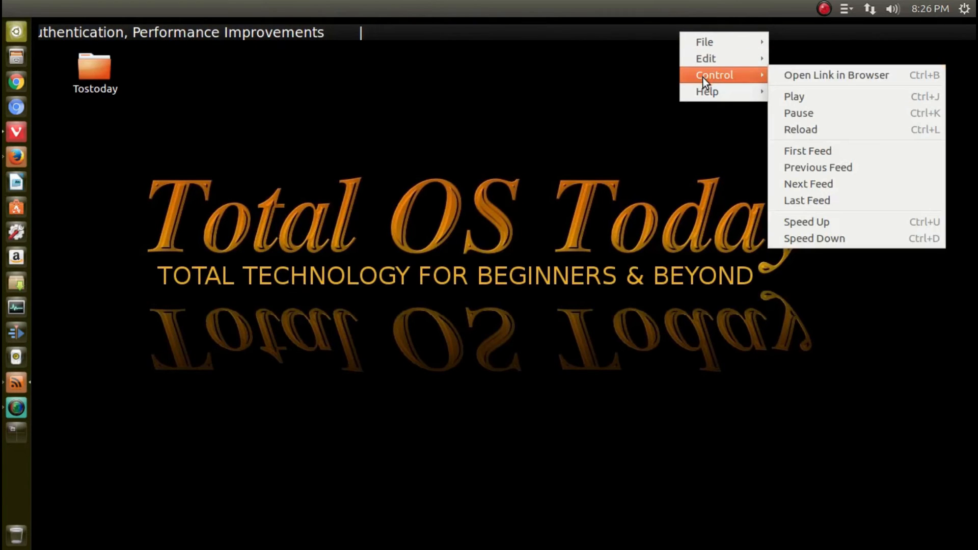
mouse_move(708, 92)
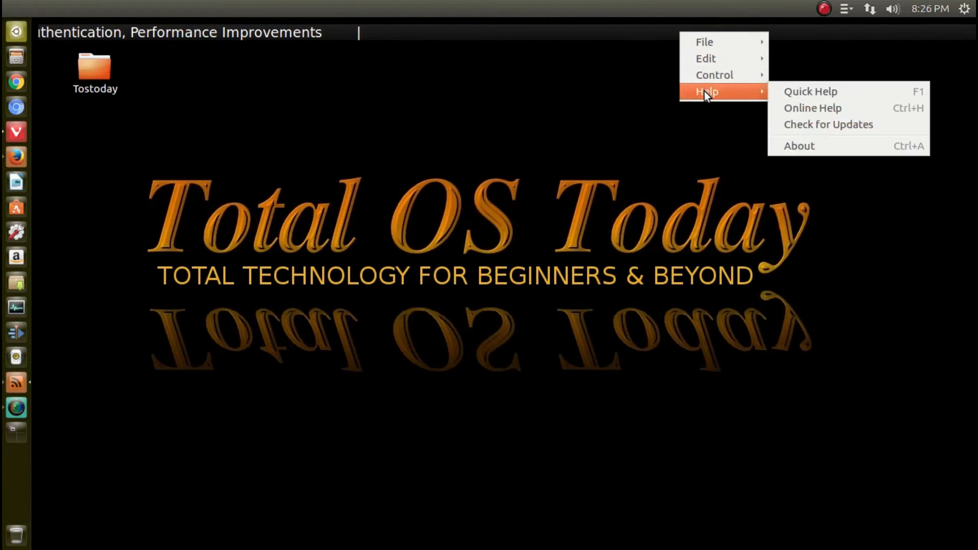
click(809, 91)
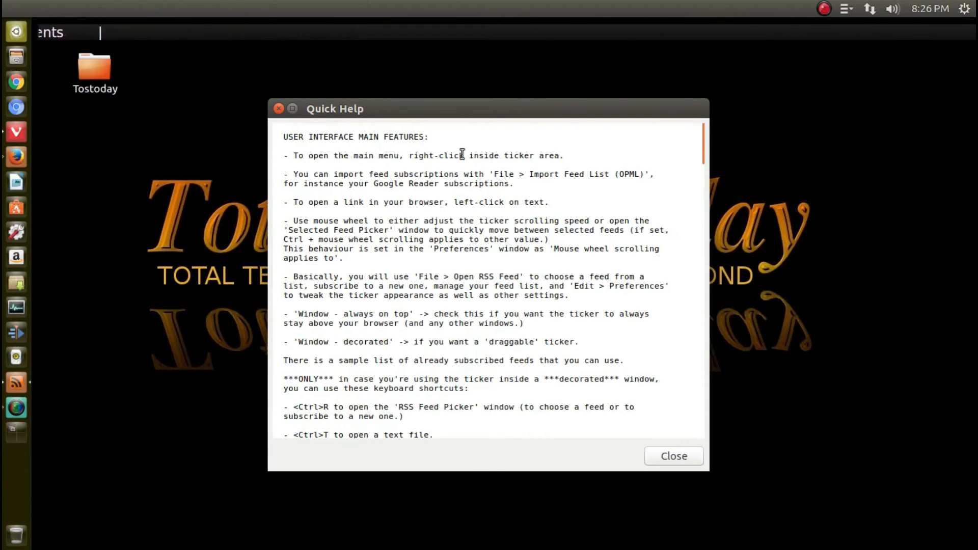
click(673, 456)
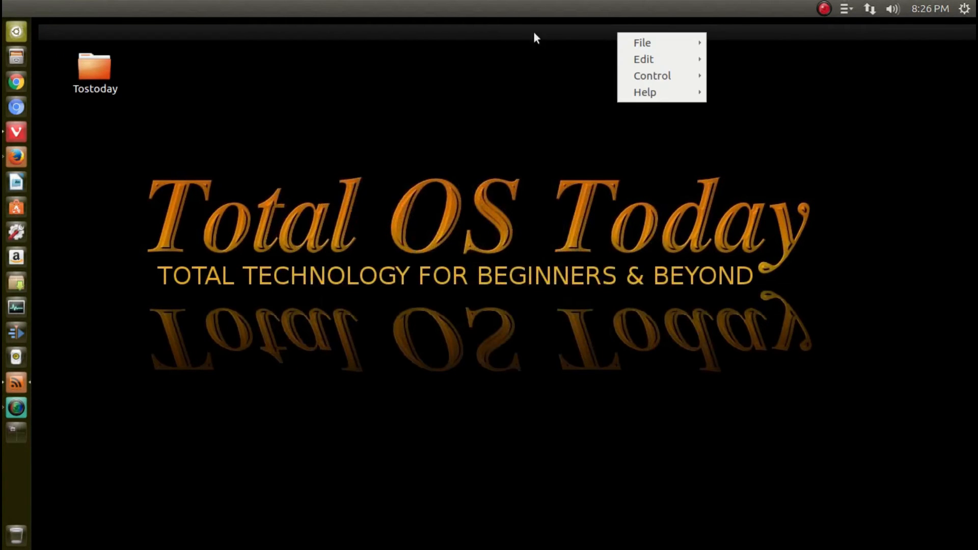
click(644, 91)
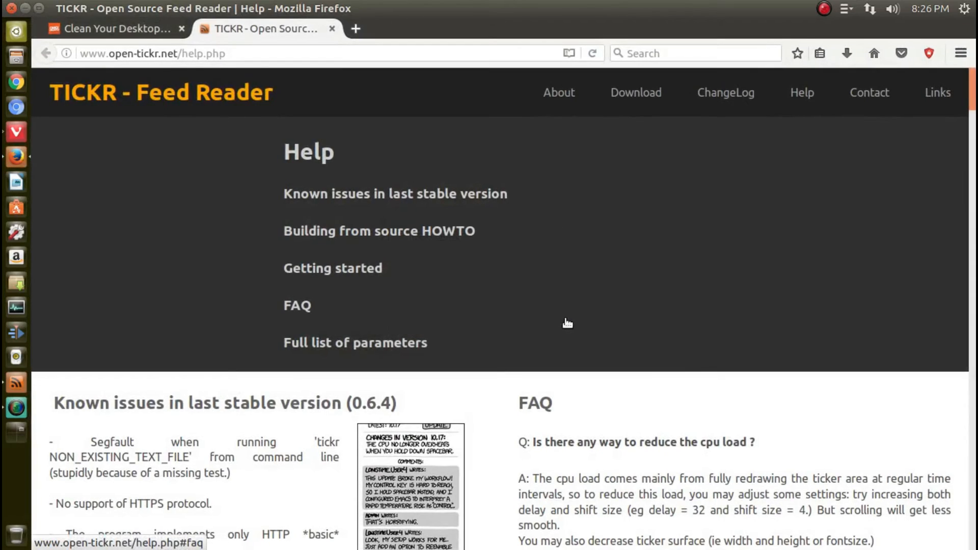
mouse_move(630, 297)
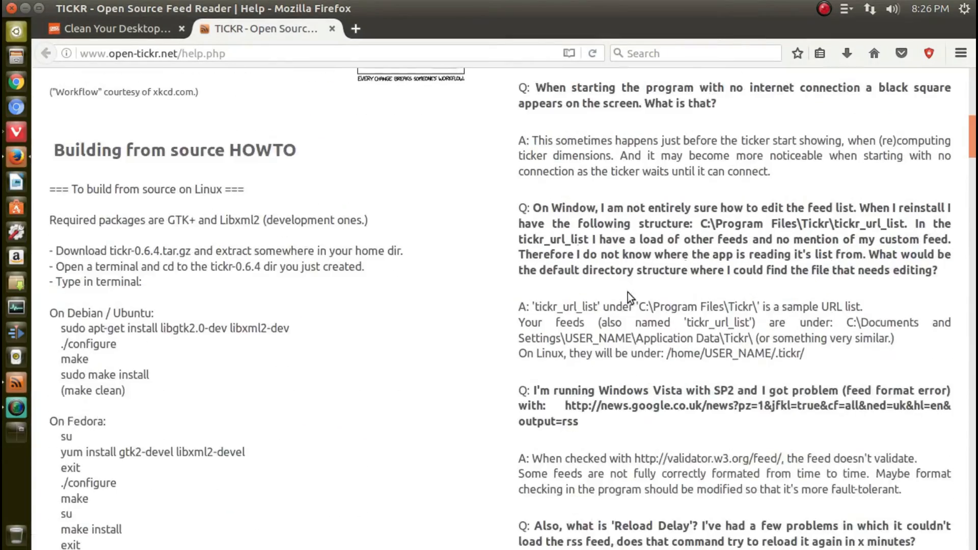
- Scroll Tickr's online help page, then close Firefox and confirm closing both tabs
scroll(down, 3)
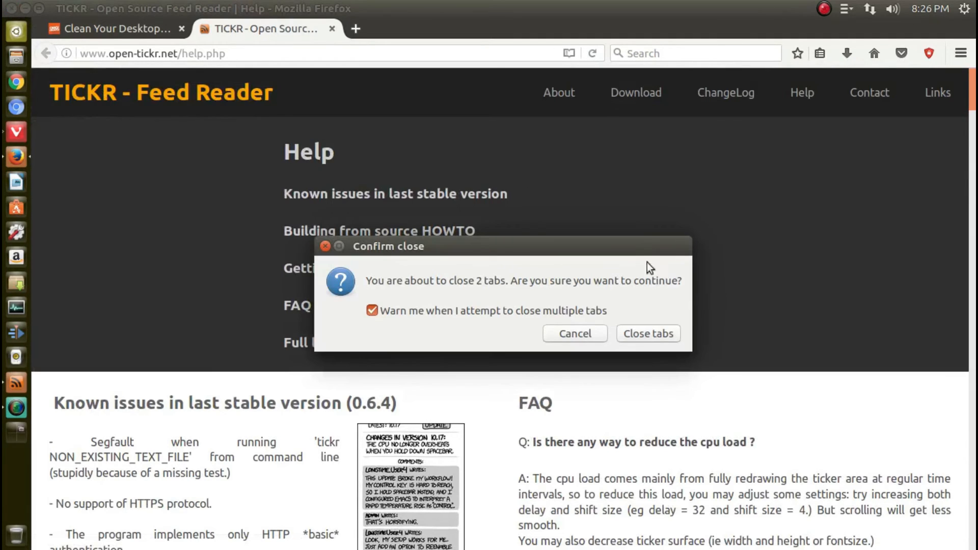
click(648, 333)
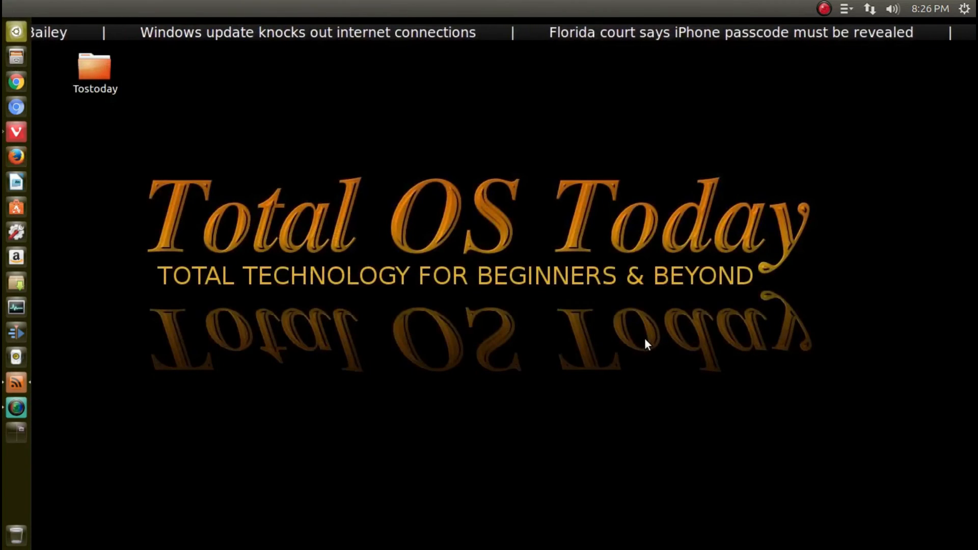